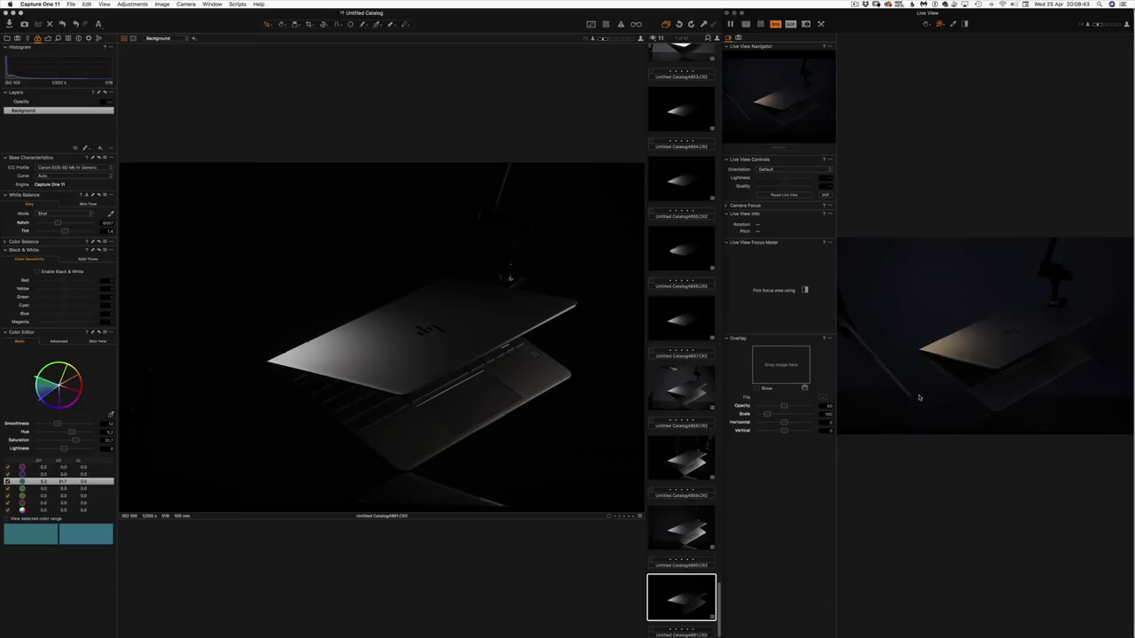
{"action": "mouse_move", "coordinate": [933, 359]}
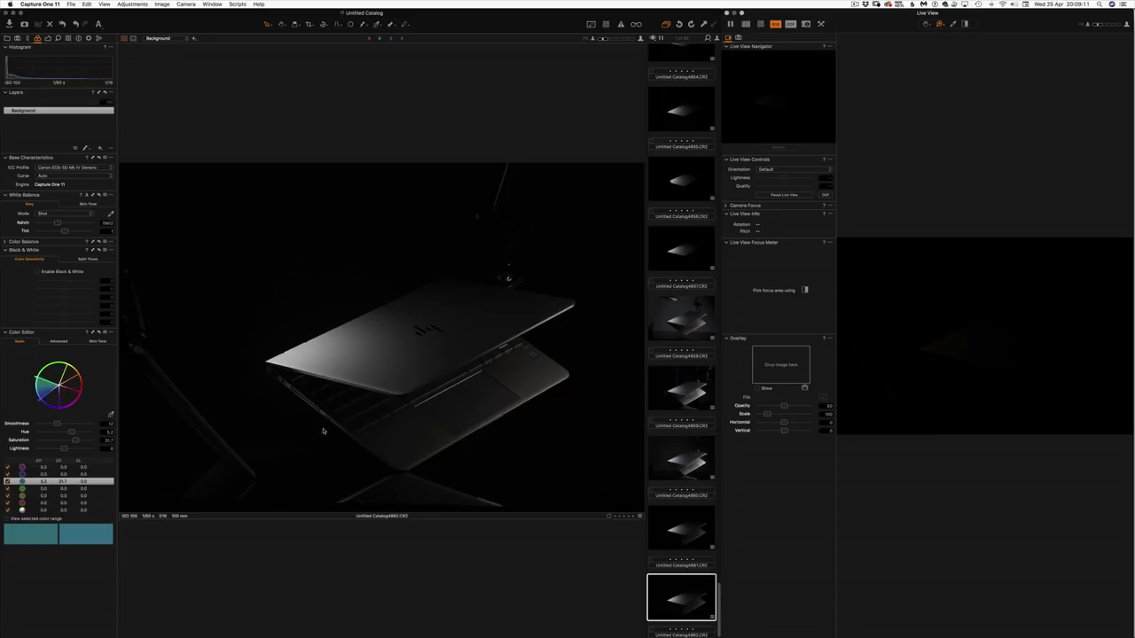
{"action": "mouse_move", "coordinate": [297, 397]}
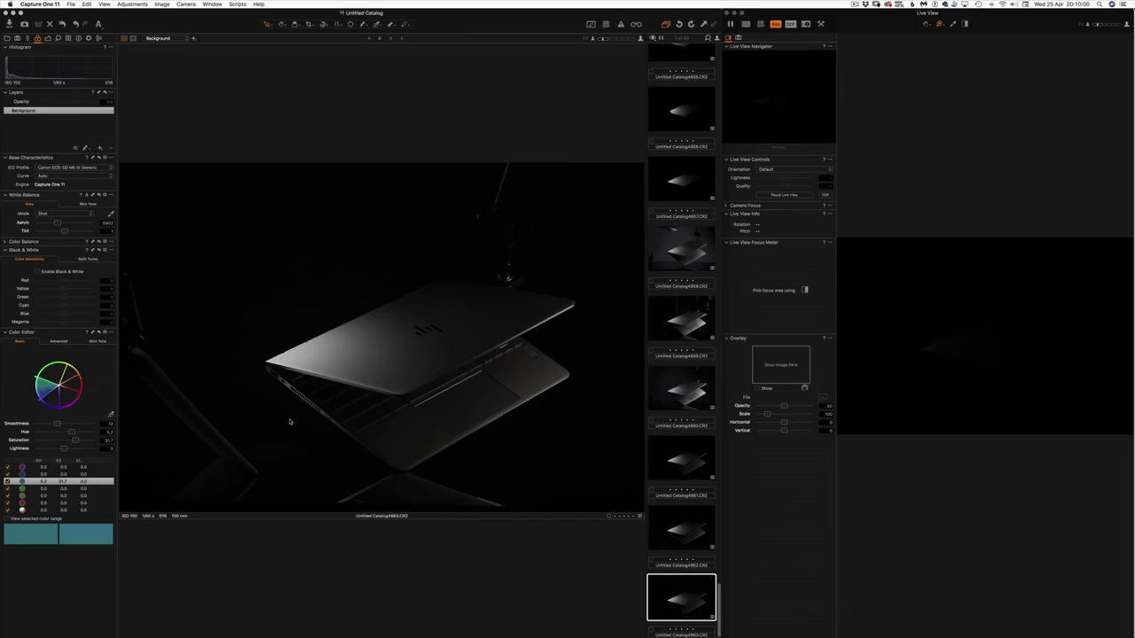
{"action": "mouse_move", "coordinate": [563, 301]}
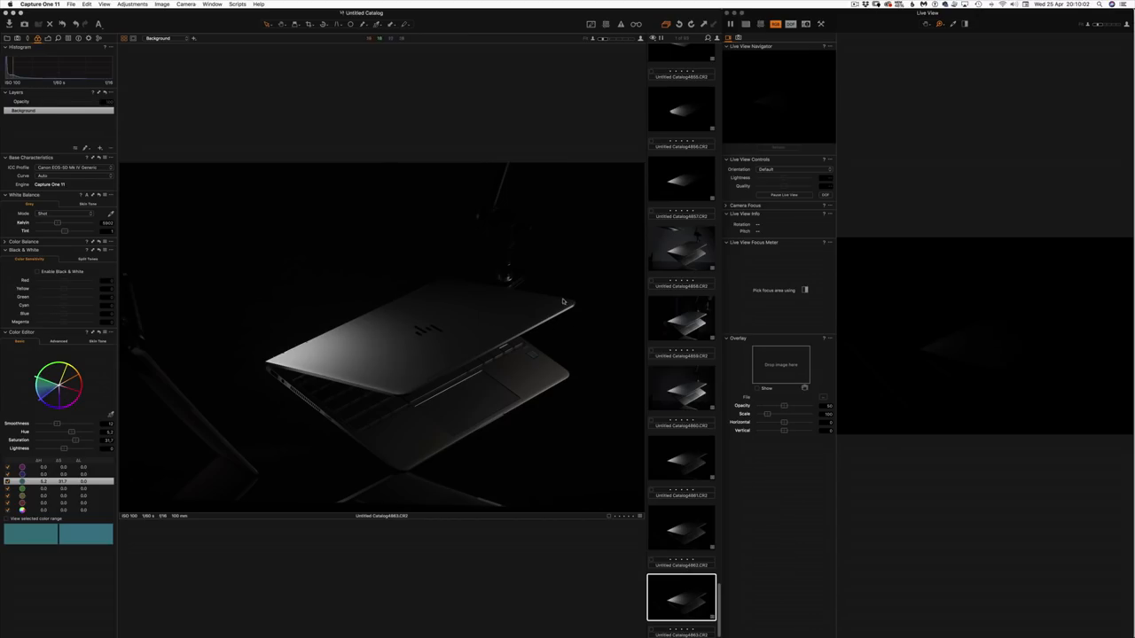
{"action": "mouse_move", "coordinate": [462, 284]}
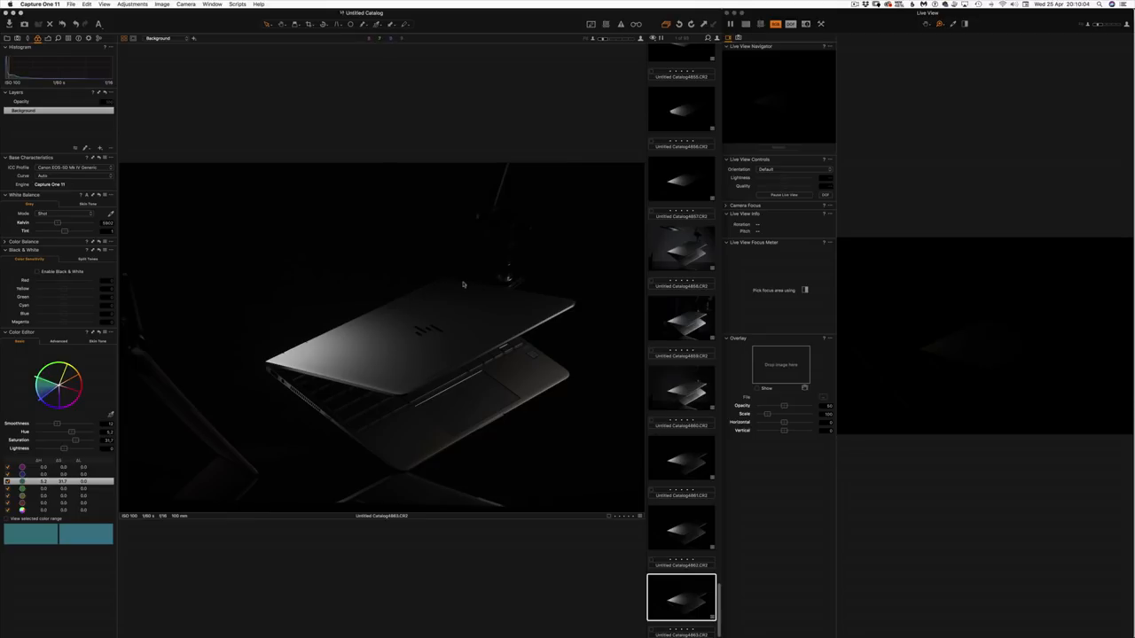
{"action": "mouse_move", "coordinate": [532, 295]}
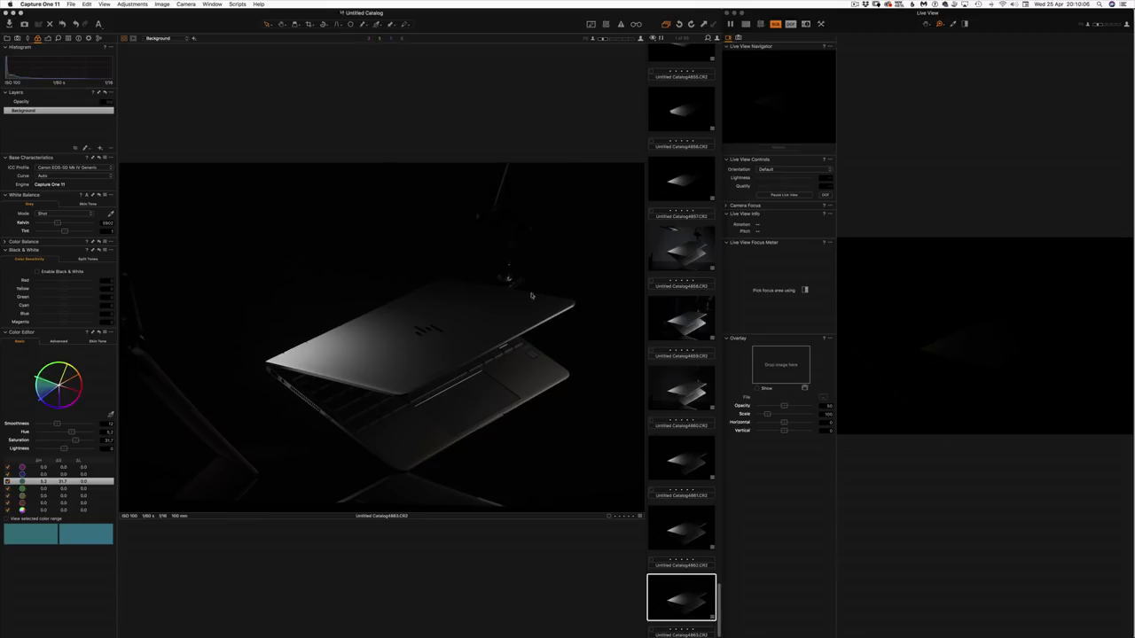
{"action": "mouse_move", "coordinate": [486, 279]}
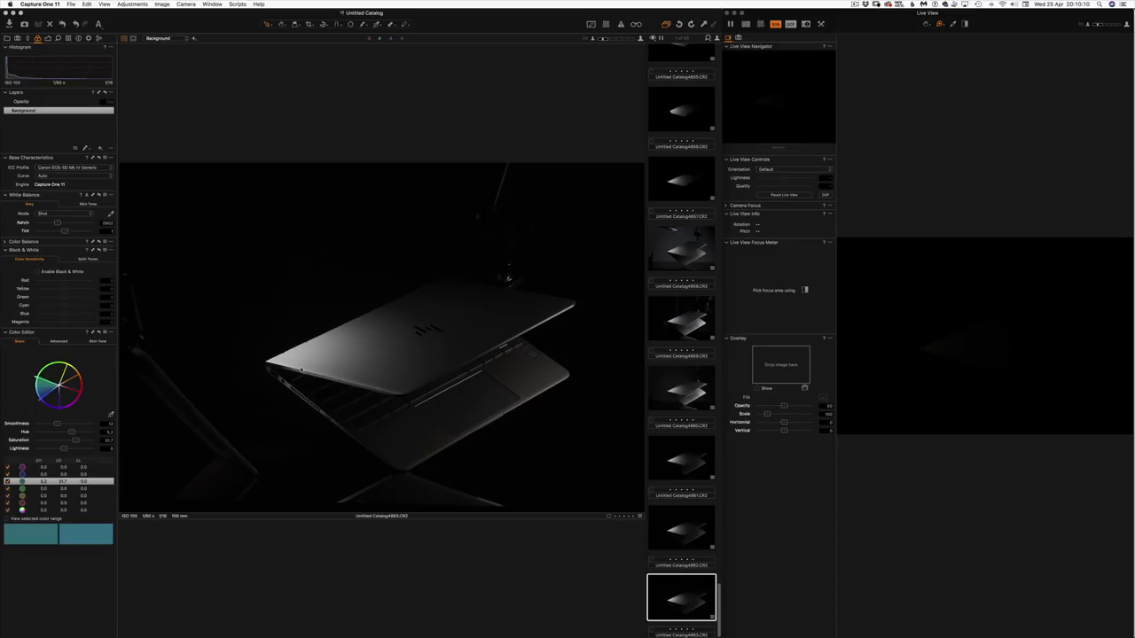
{"action": "mouse_move", "coordinate": [238, 328]}
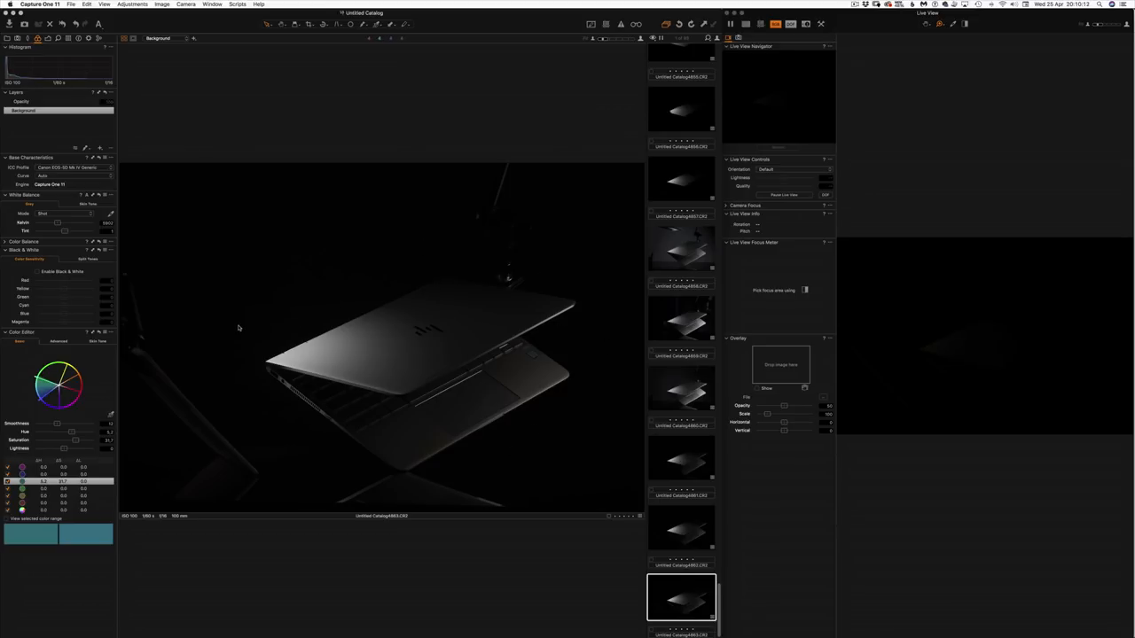